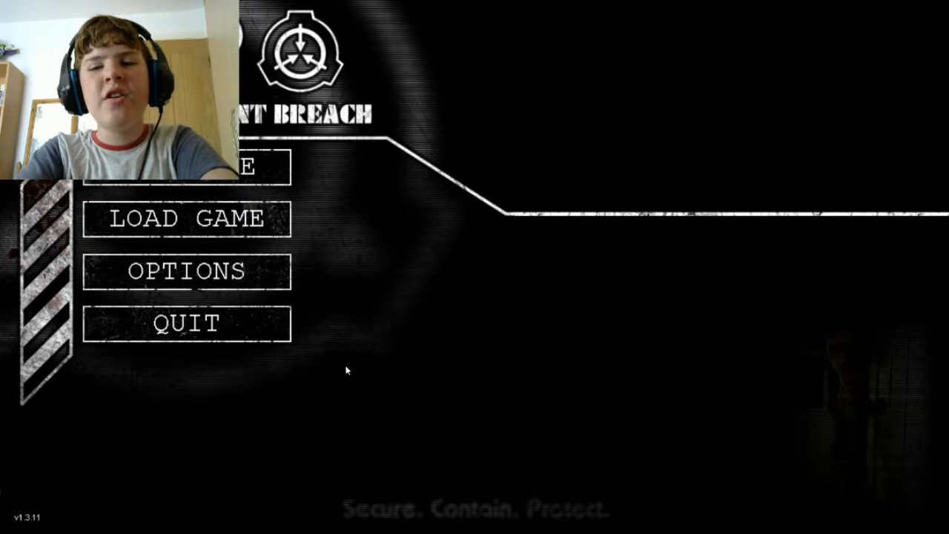
mouse_move(337, 370)
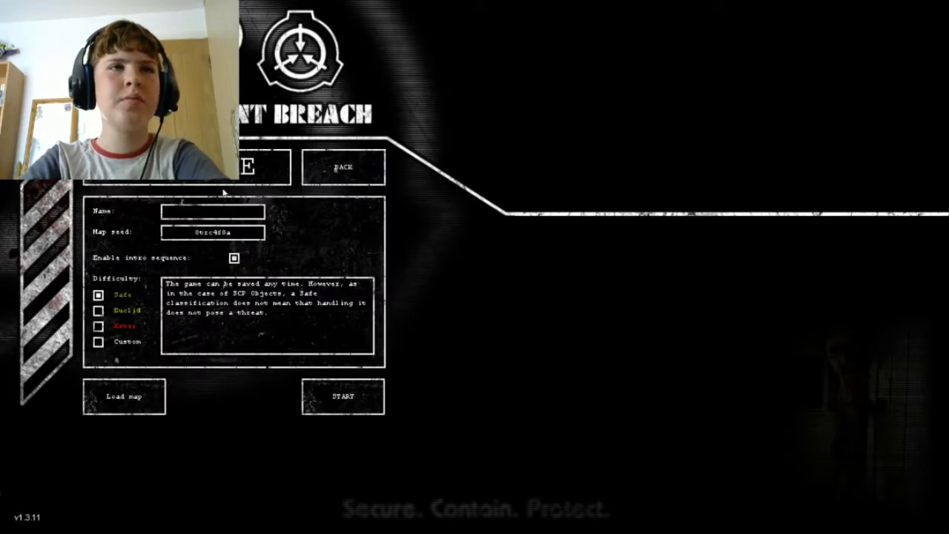
- Choose Euclid difficulty and name the new save 'SCP SPOOKY'
click(97, 310)
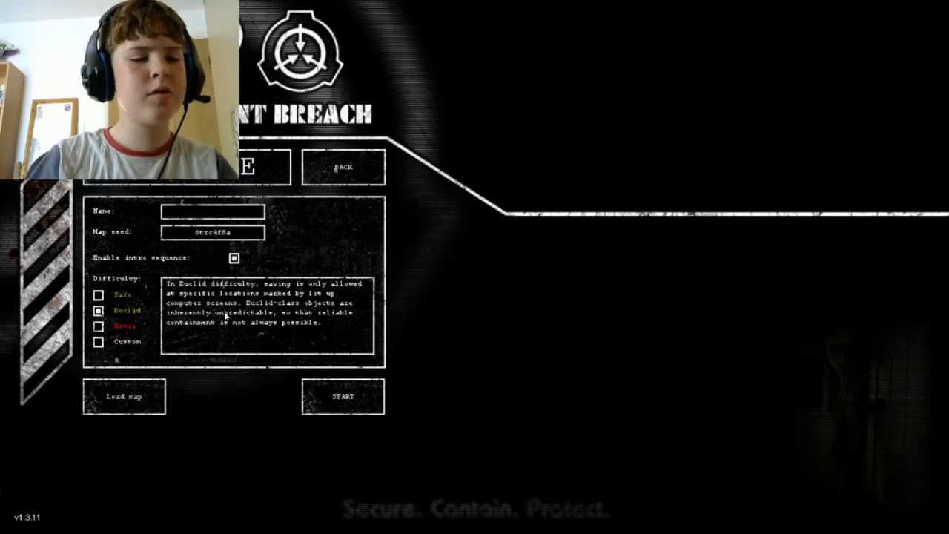
text(SCP SPOOKY)
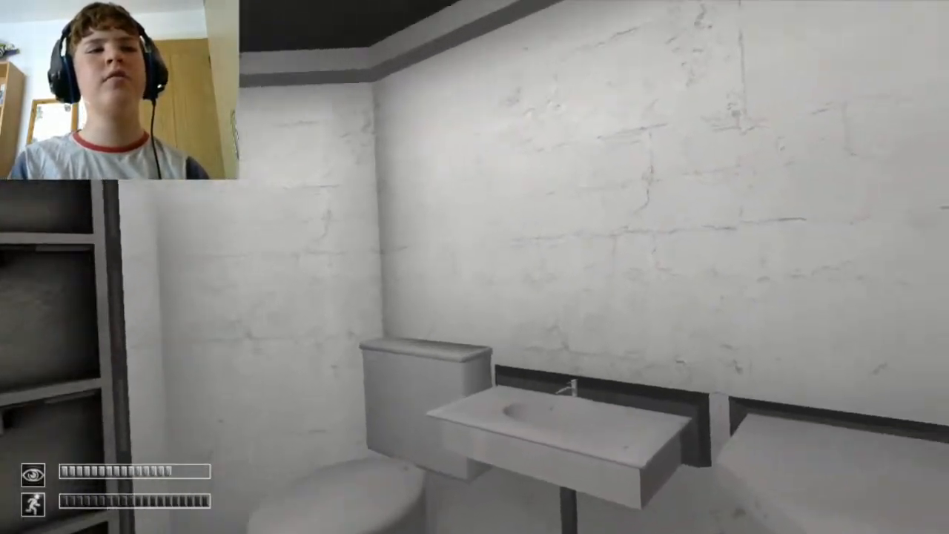
mouse_move(474, 267)
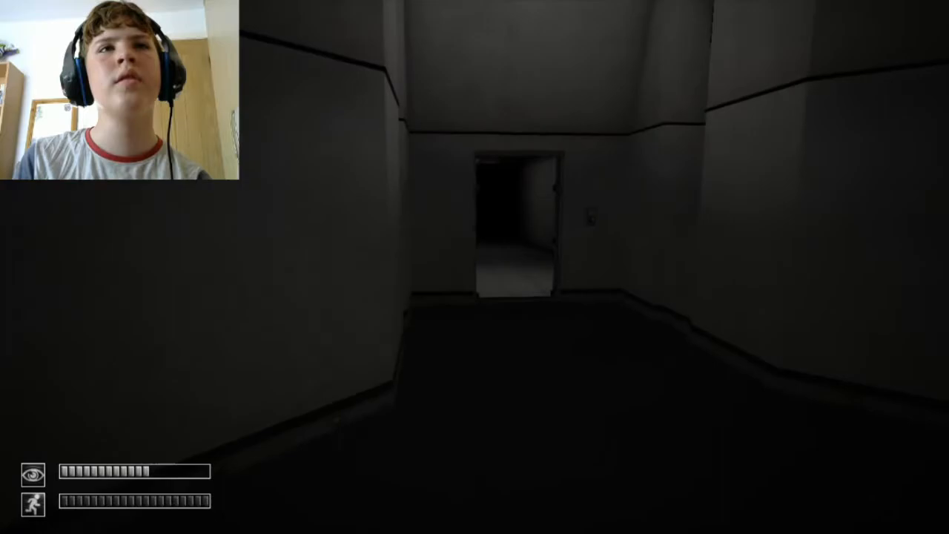
- Walk forward through further facility rooms and corridors
key(w)
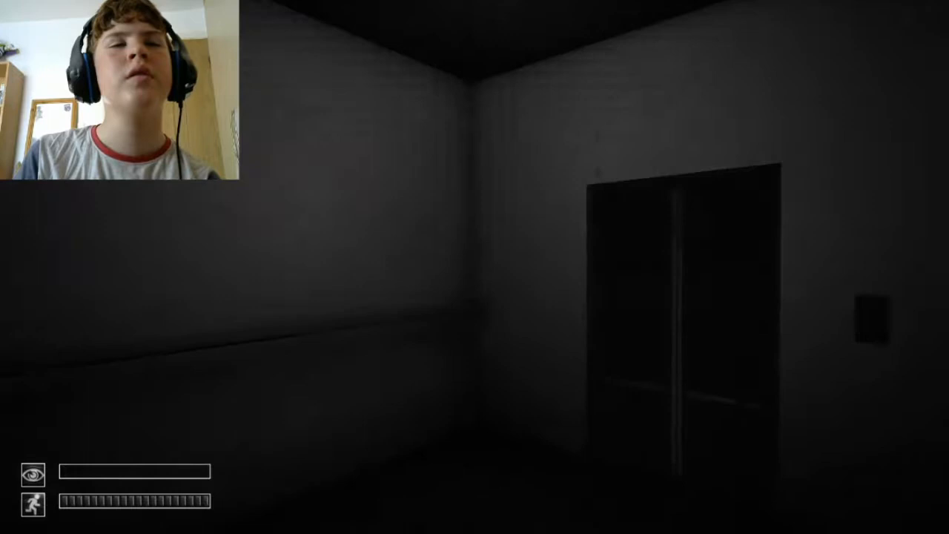
mouse_move(475, 267)
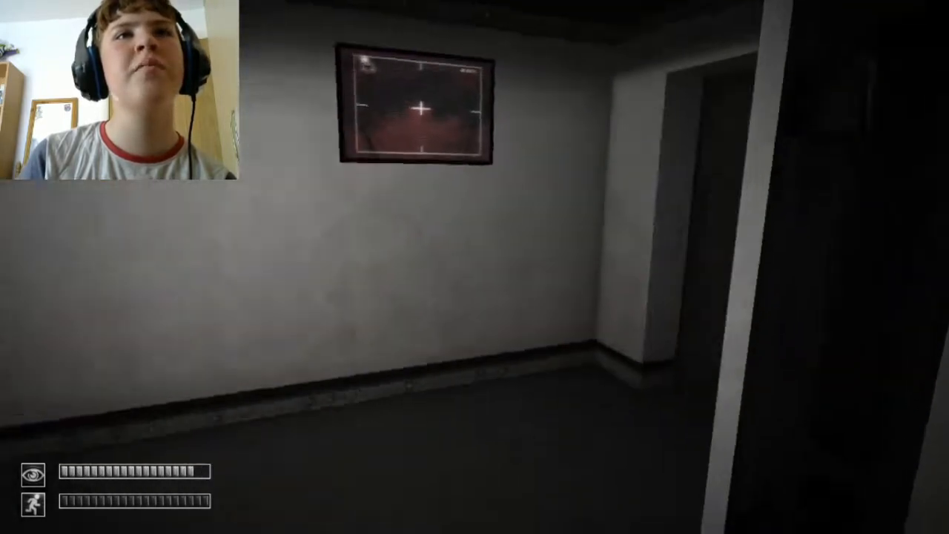
mouse_move(474, 267)
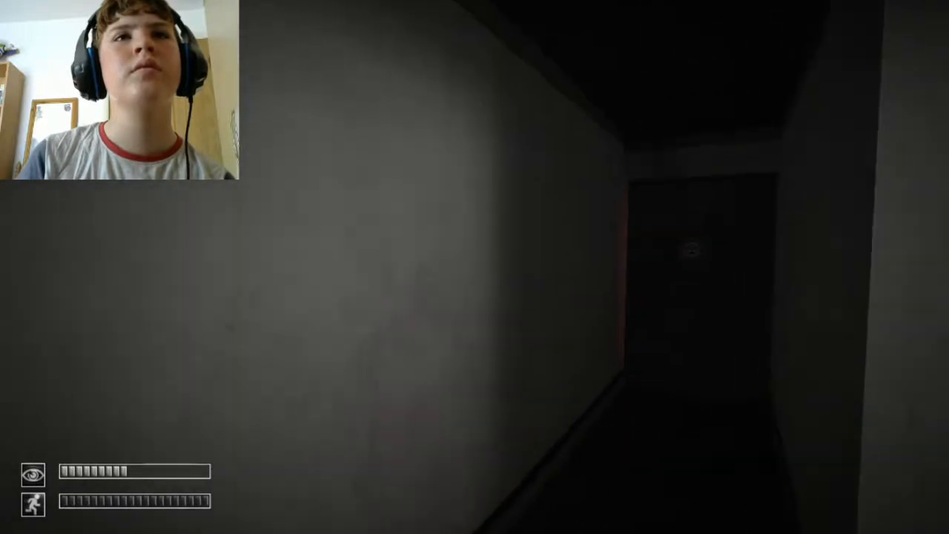
mouse_move(475, 267)
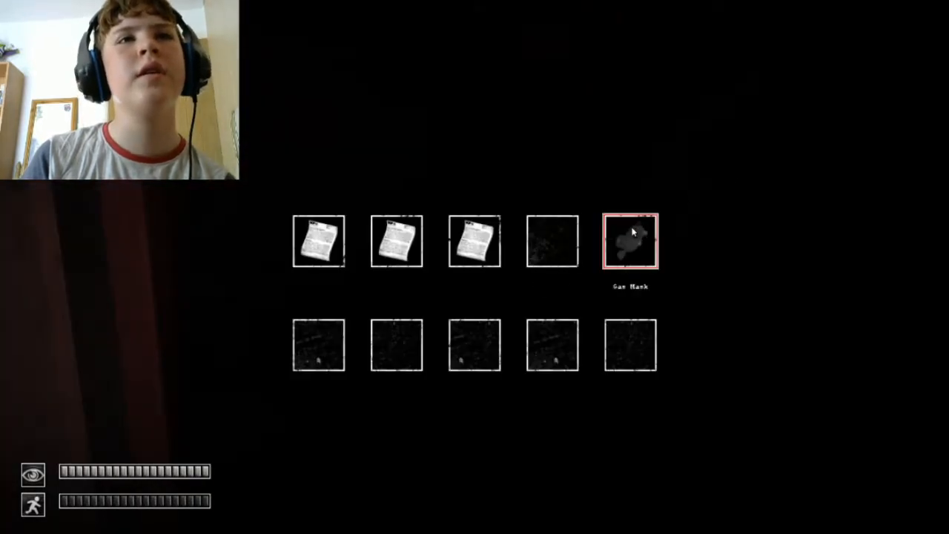
- Pause and resume, close the inventory, then walk on through the corridors
key(Escape)
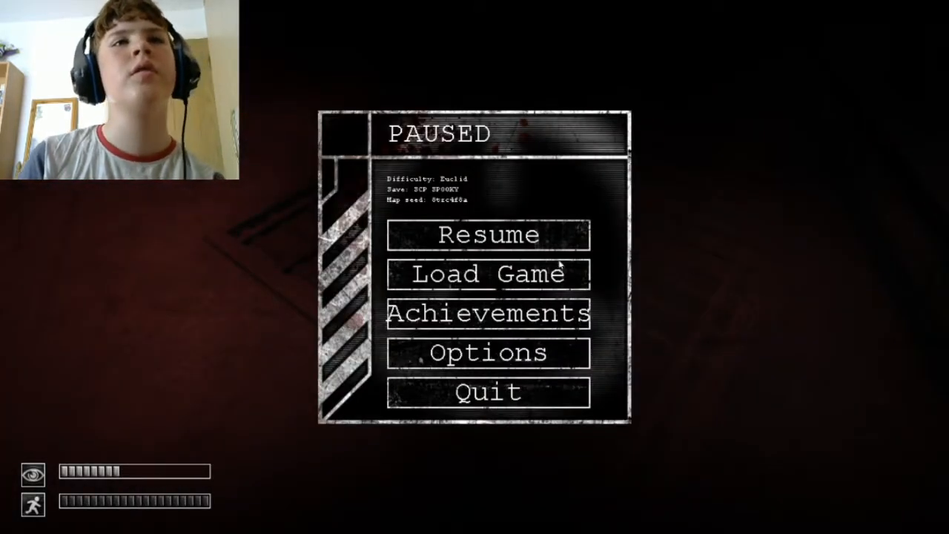
click(488, 235)
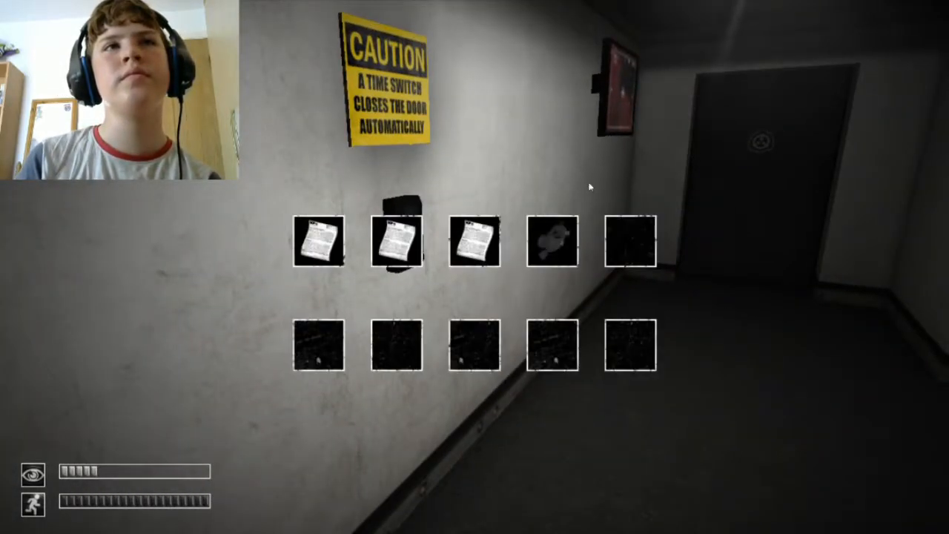
click(552, 241)
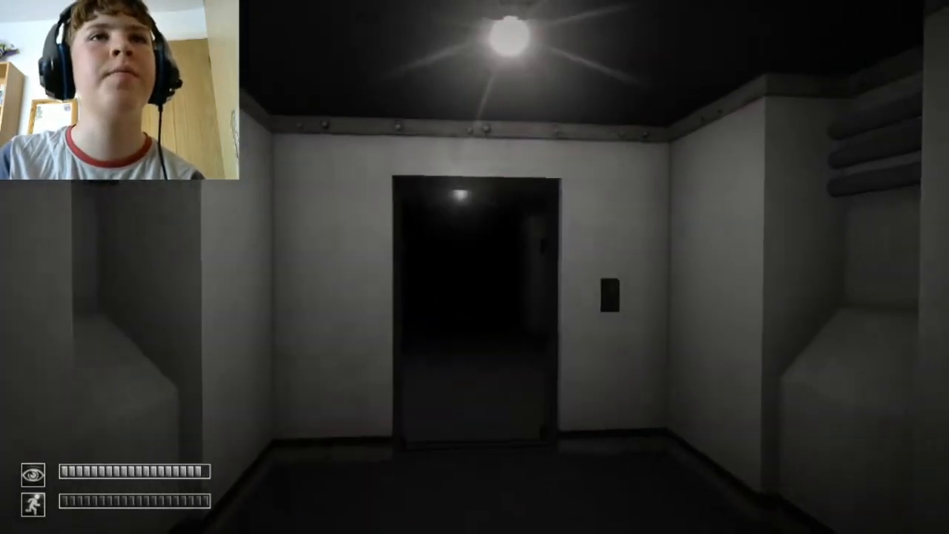
key(w)
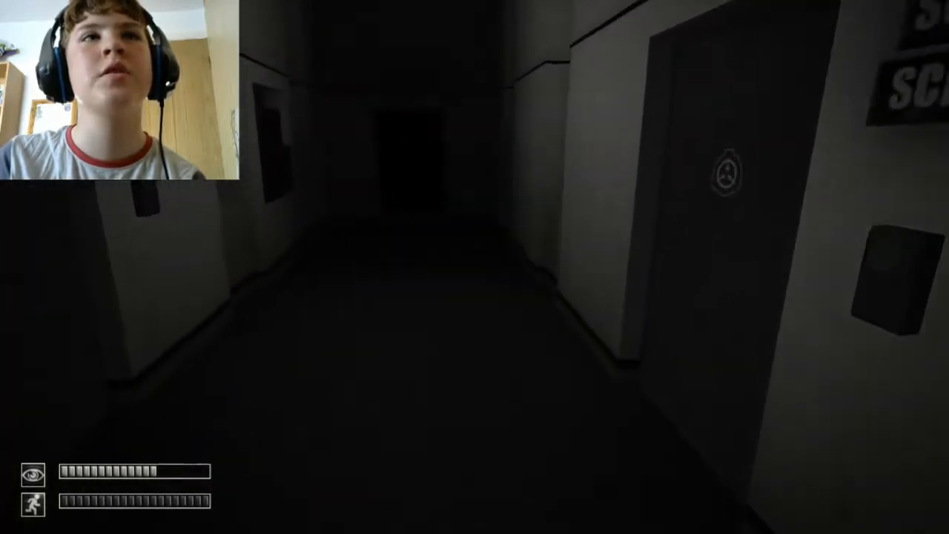
mouse_move(475, 267)
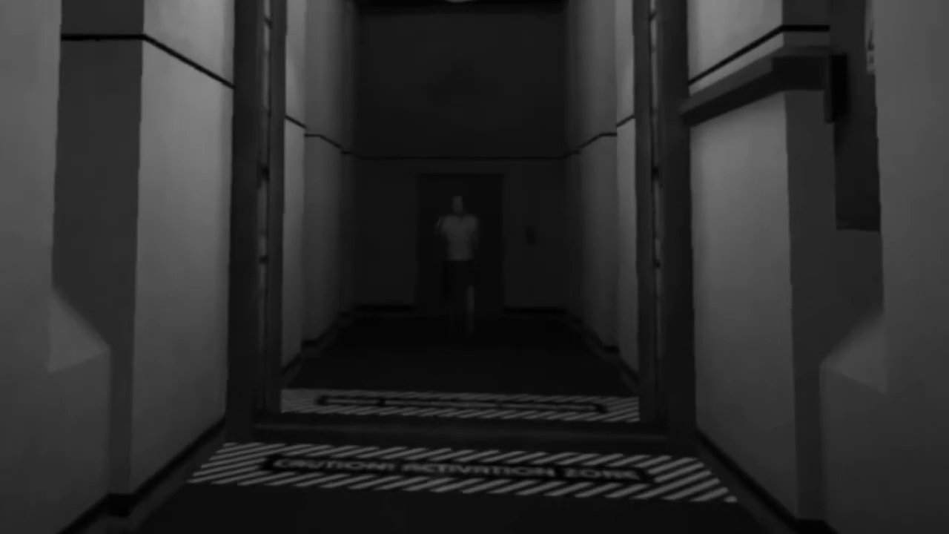
key(w)
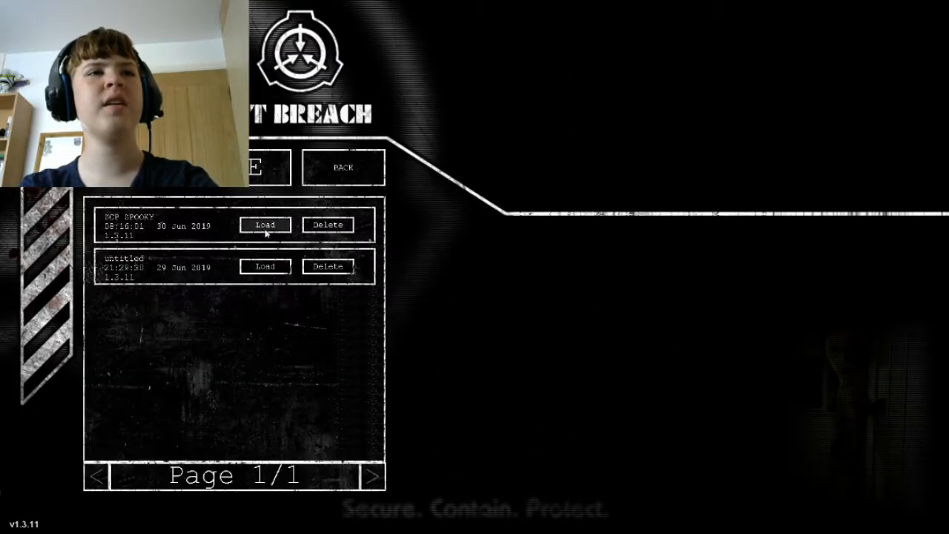
- Load the SCP SPOOKY save and pause once back inside
click(265, 225)
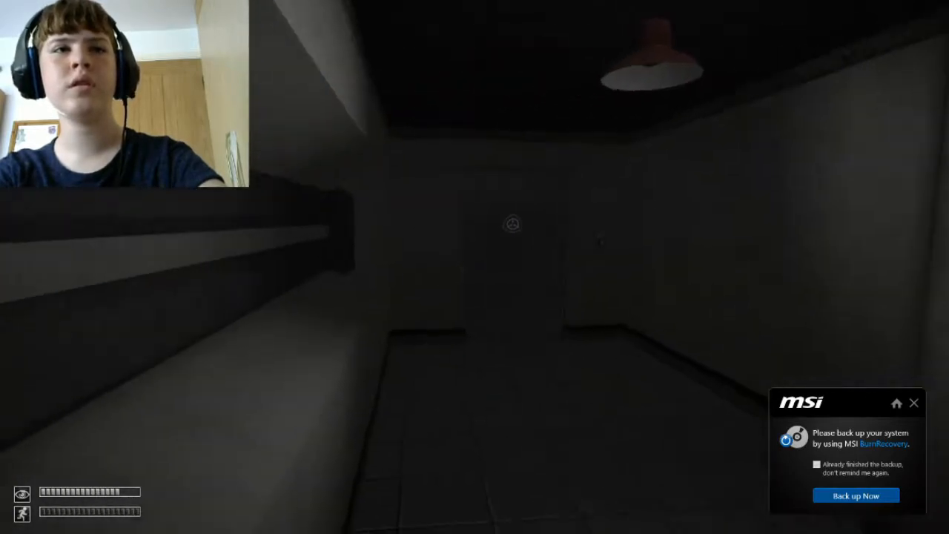
key(Escape)
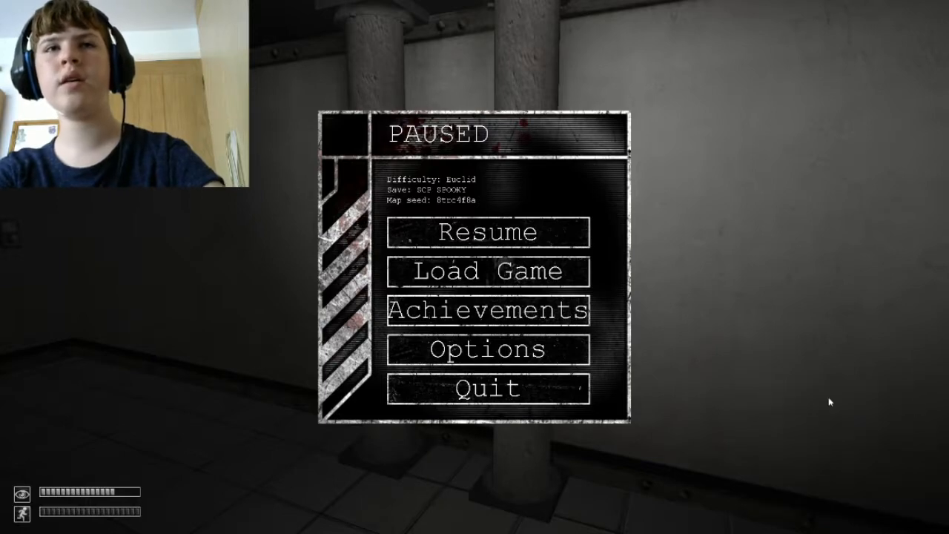
- Resume the reloaded game from the pause menu
click(487, 232)
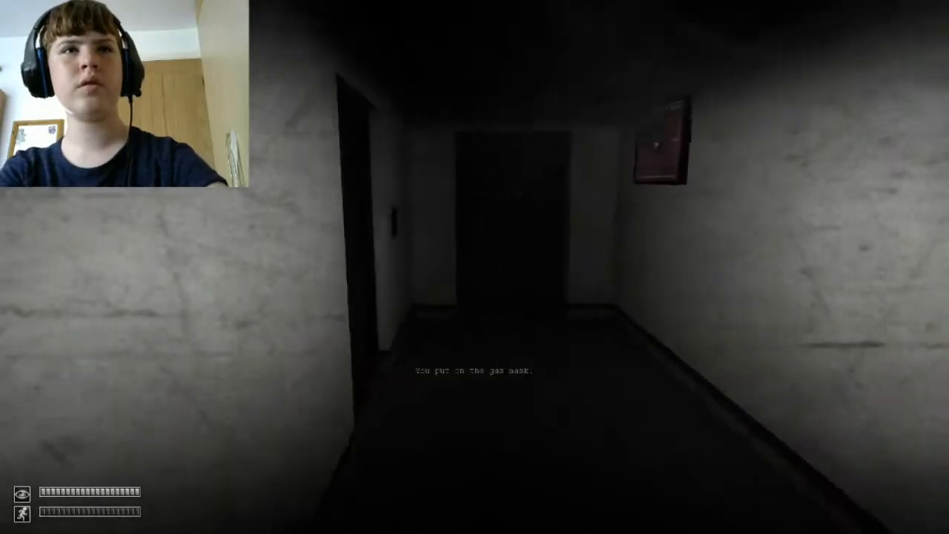
mouse_move(475, 267)
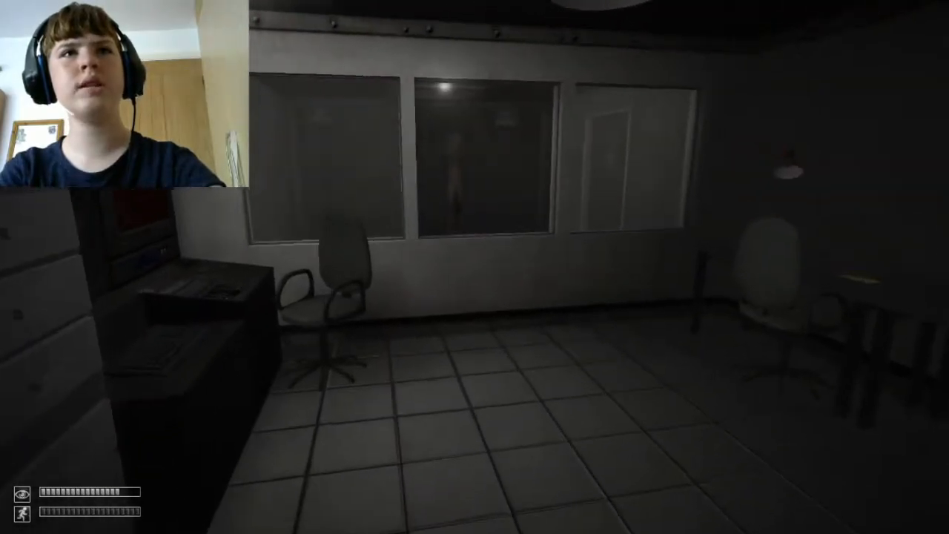
mouse_move(474, 267)
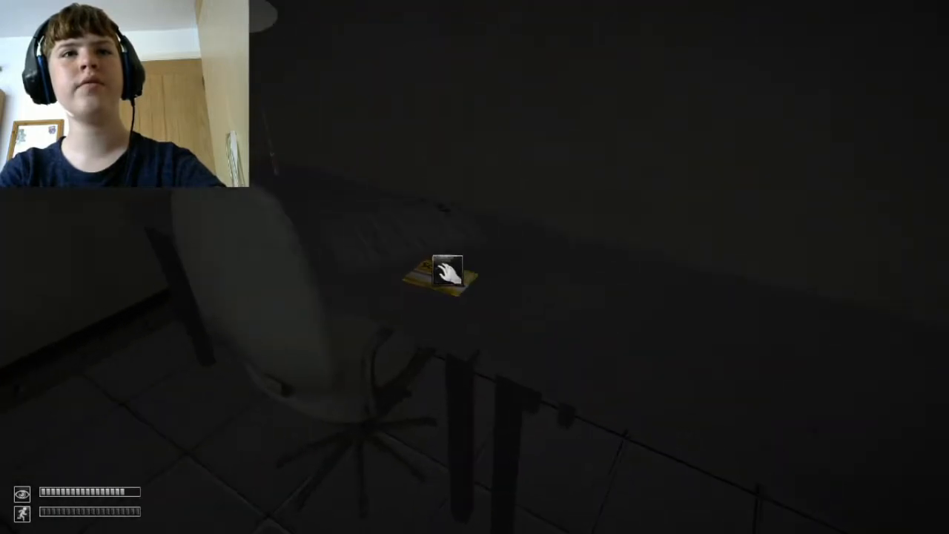
mouse_move(474, 267)
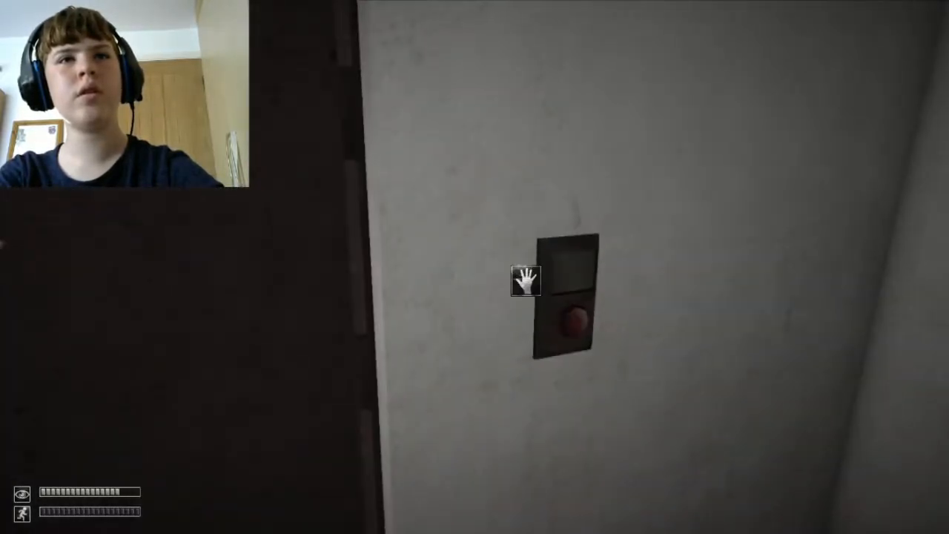
- Press the wall button to open the office door
click(568, 321)
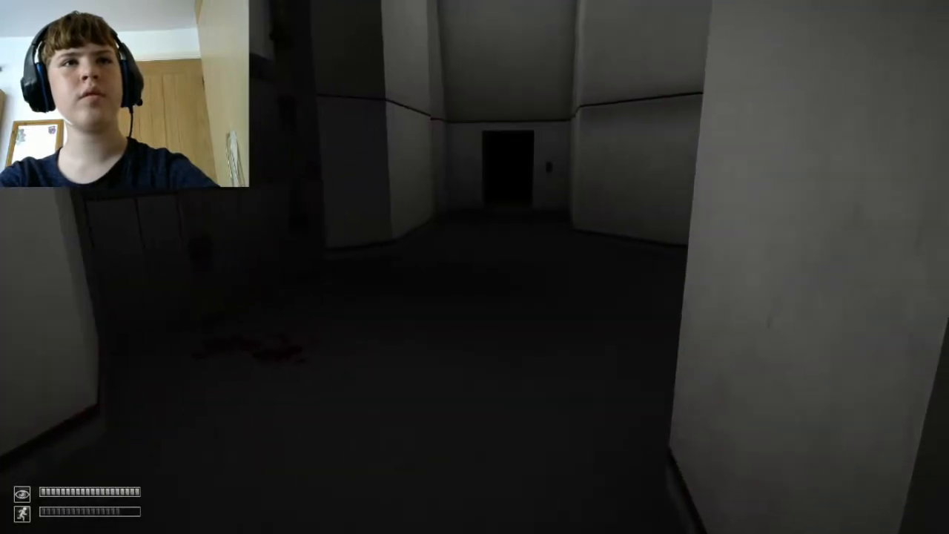
mouse_move(475, 267)
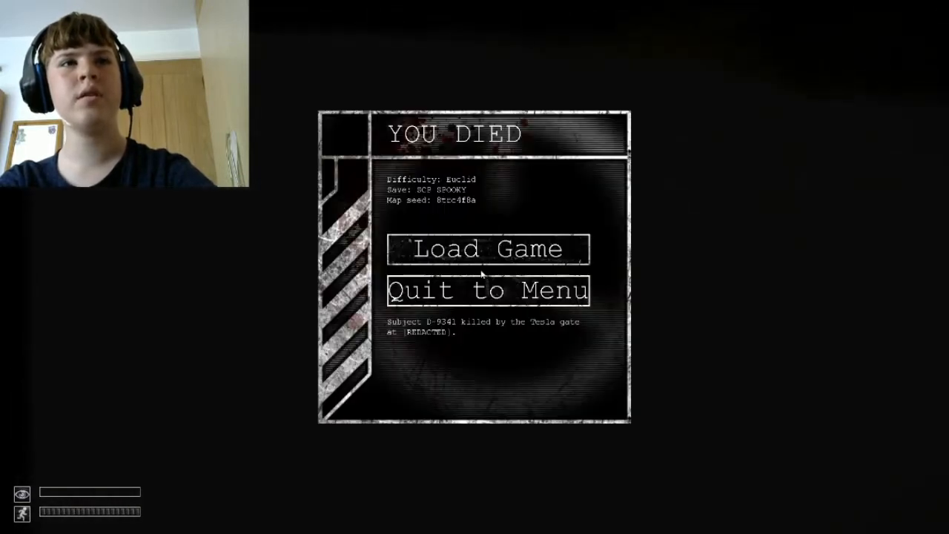
- Reload the last save from the You Died screen and walk the corridors
click(487, 248)
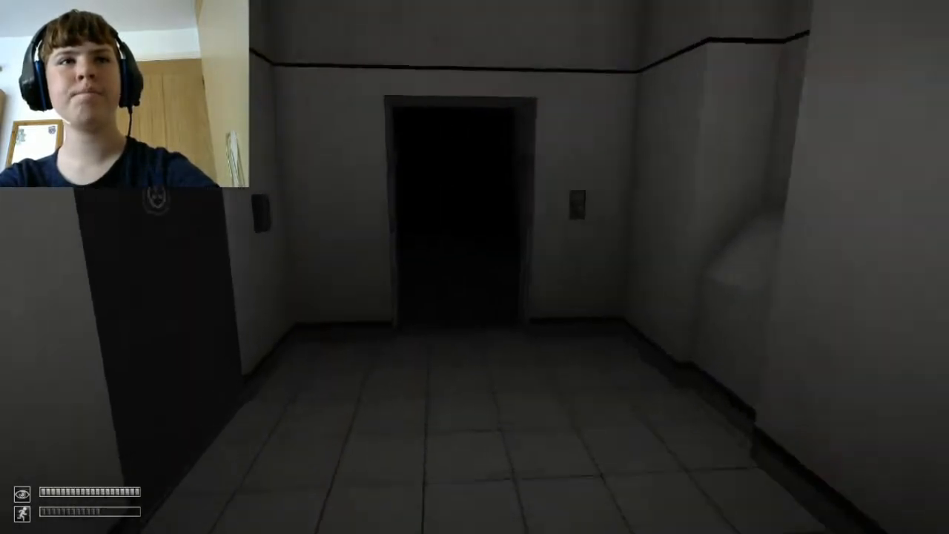
key(w)
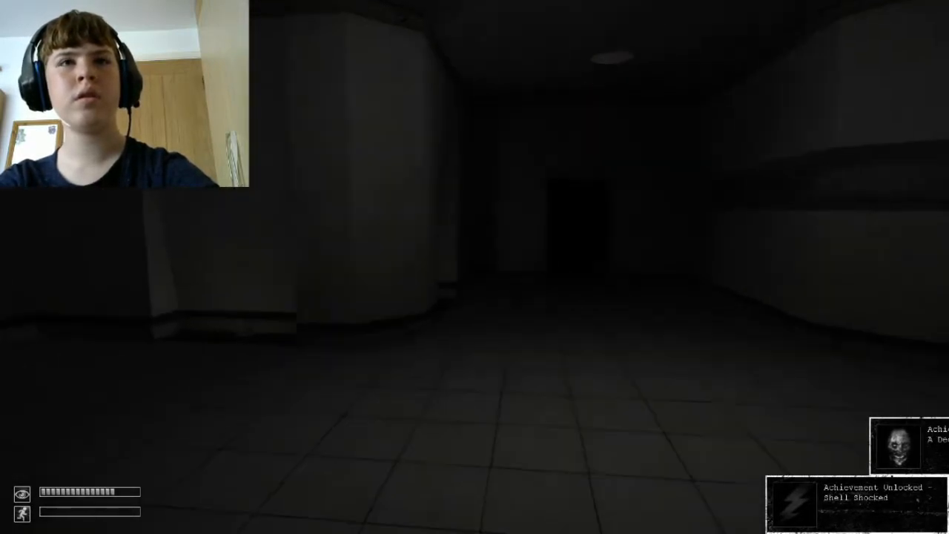
mouse_move(474, 267)
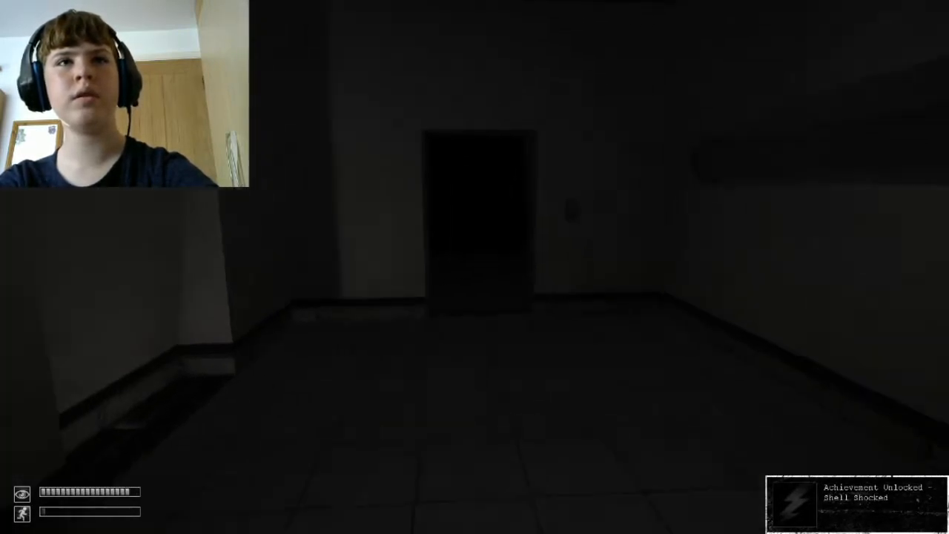